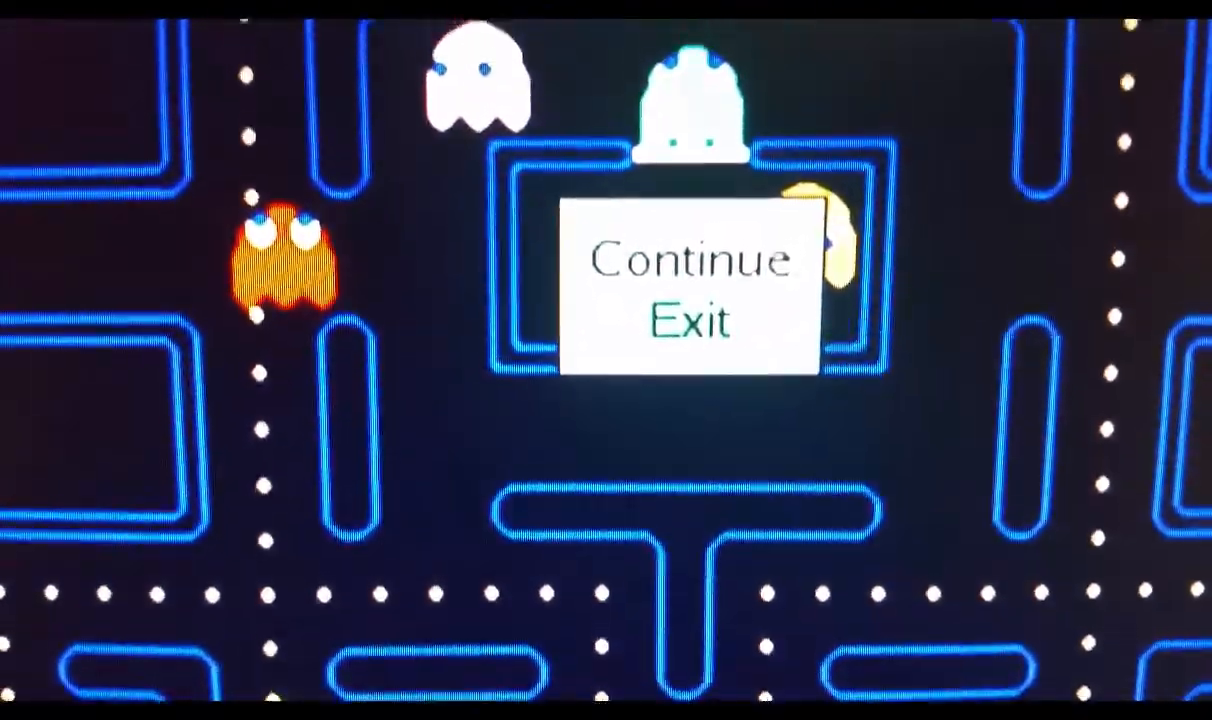
- Exit Pac-Man from the pause menu, returning to the MAME system entry with 12 games
{"action": "left_click", "coordinate": [690, 323]}
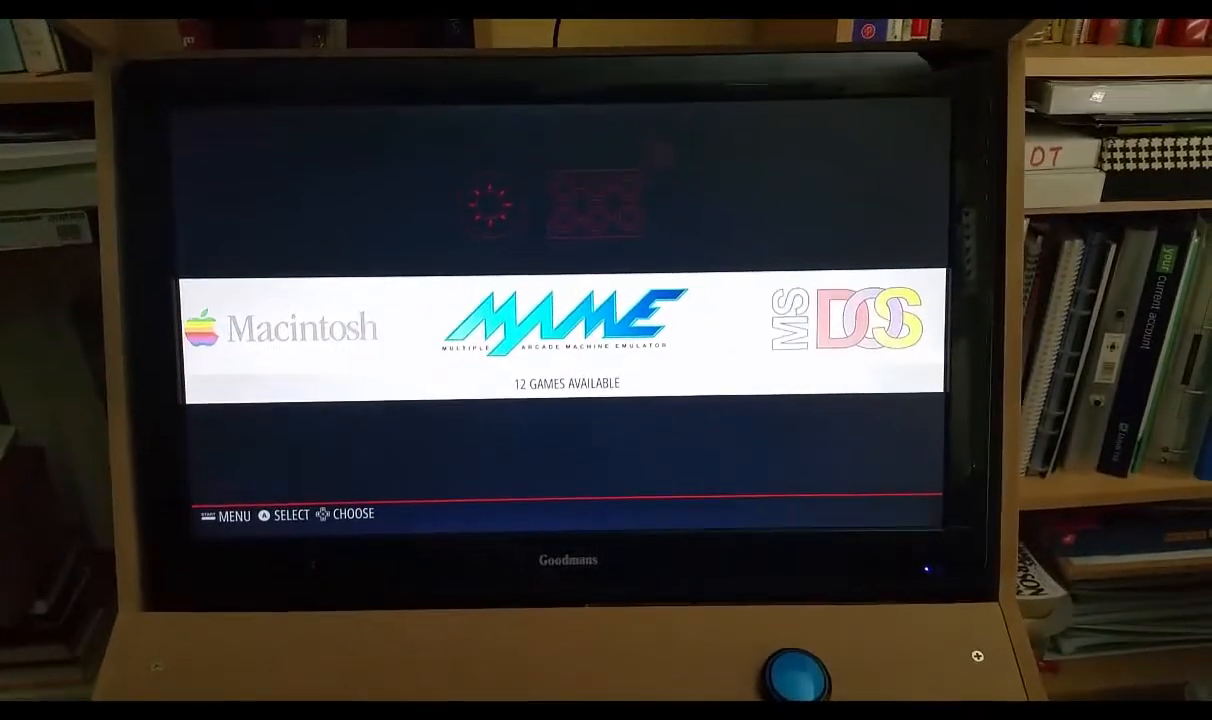
- Scroll the system carousel past MS-DOS, Ports, RetroPie and ScummVM to Infocom
{"action": "scroll", "scroll_direction": "right", "scroll_amount": 3}
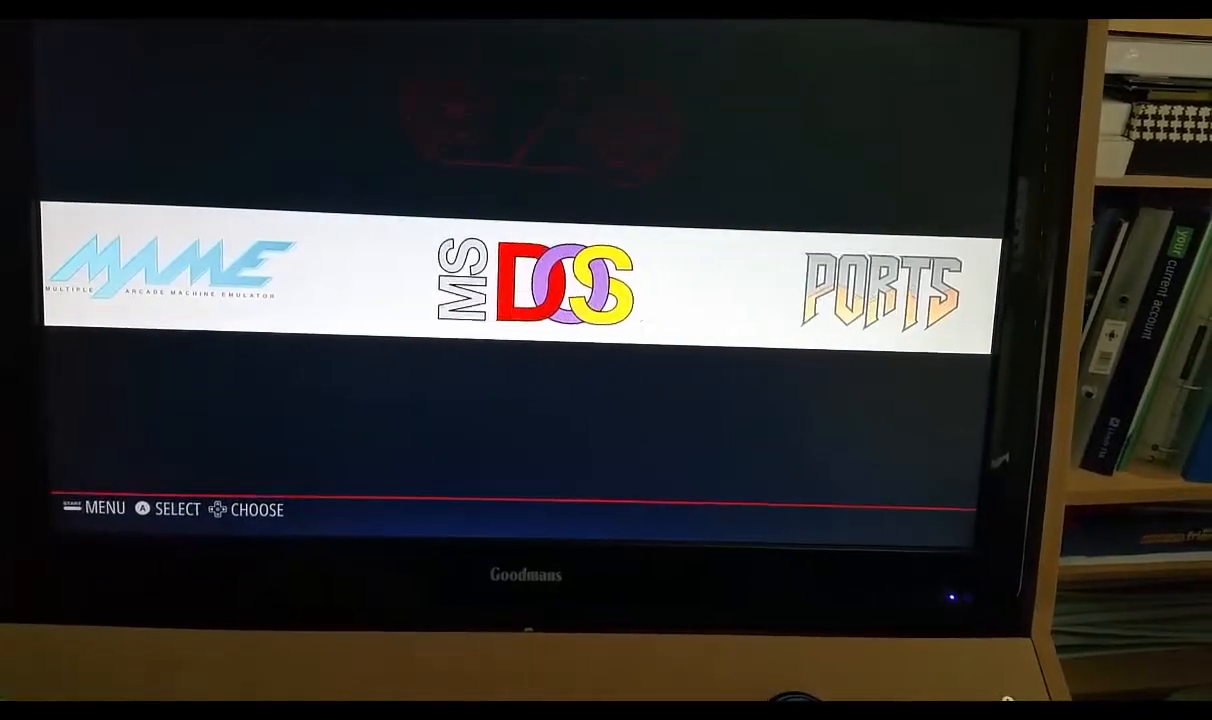
{"action": "scroll", "scroll_direction": "right", "scroll_amount": 3}
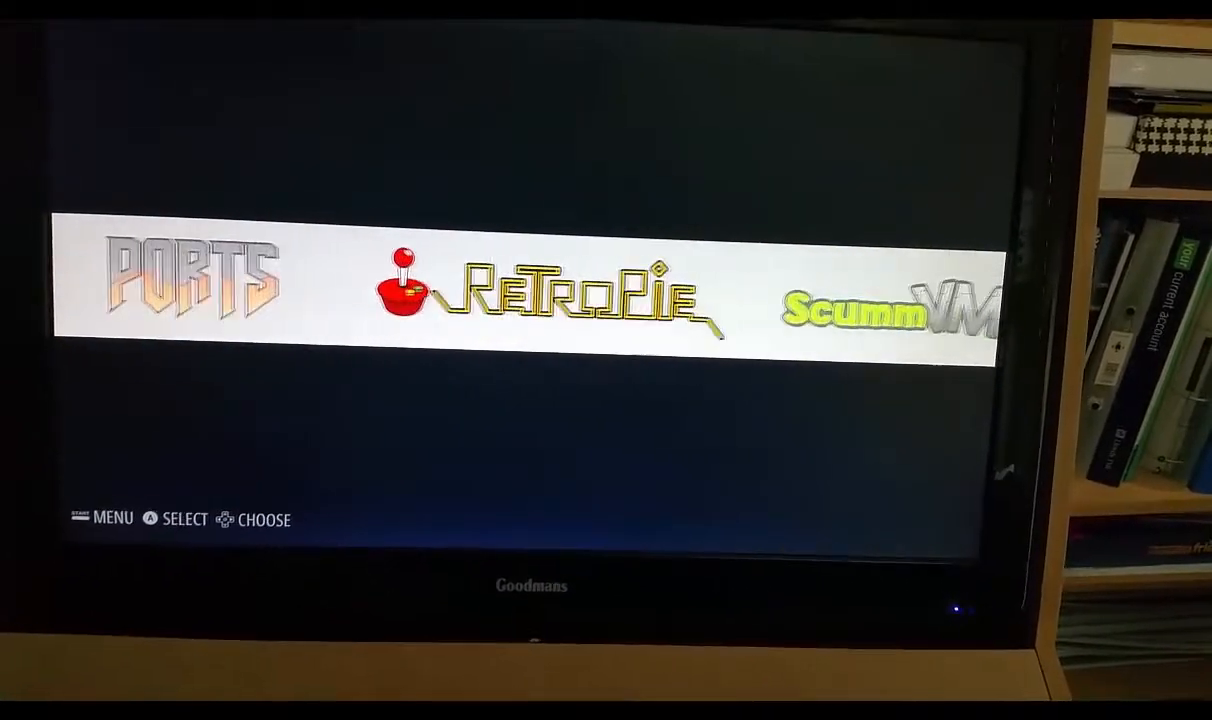
{"action": "scroll", "scroll_direction": "left", "scroll_amount": 3}
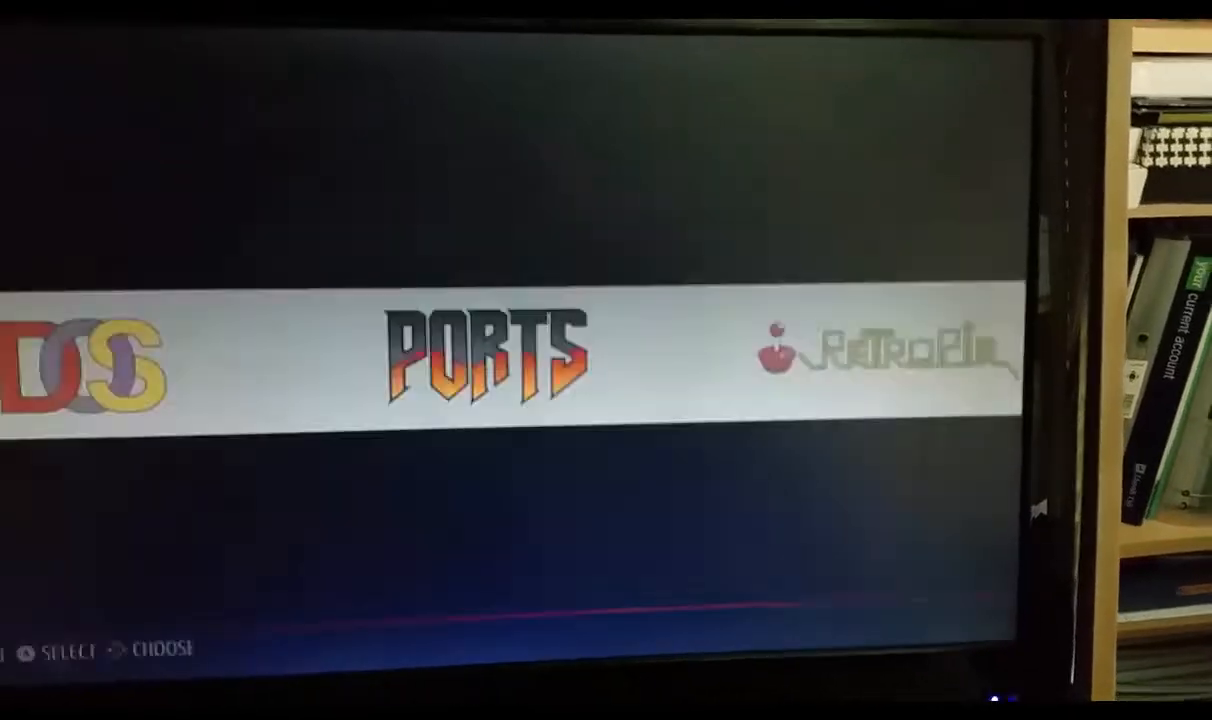
{"action": "scroll", "scroll_direction": "right", "scroll_amount": 3}
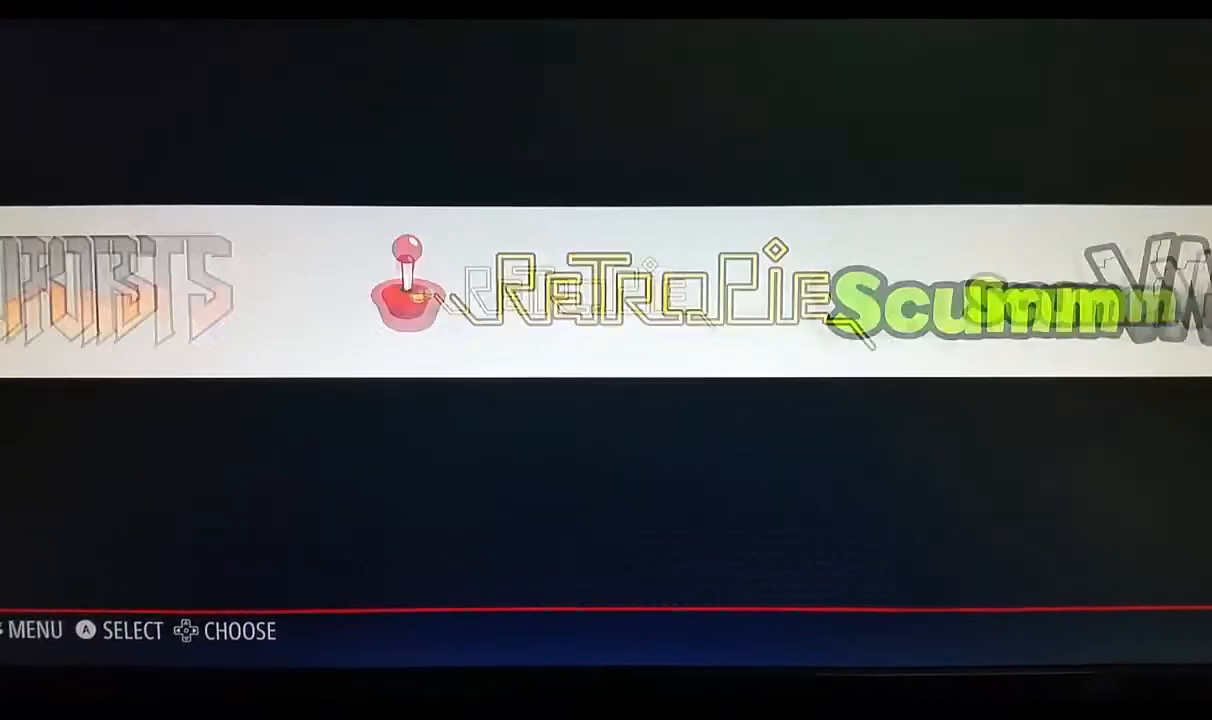
{"action": "scroll", "scroll_direction": "right", "scroll_amount": 3}
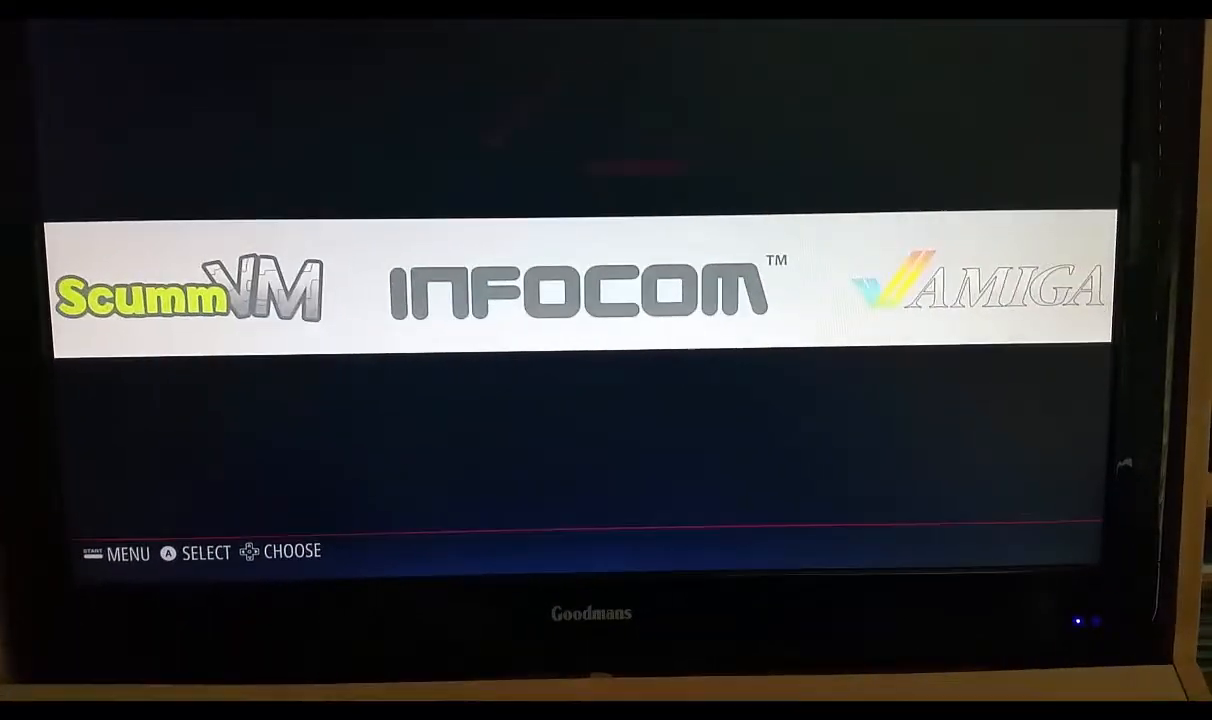